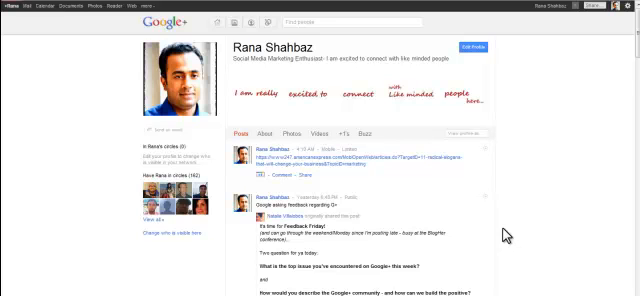
pyautogui.moveTo(300, 98)
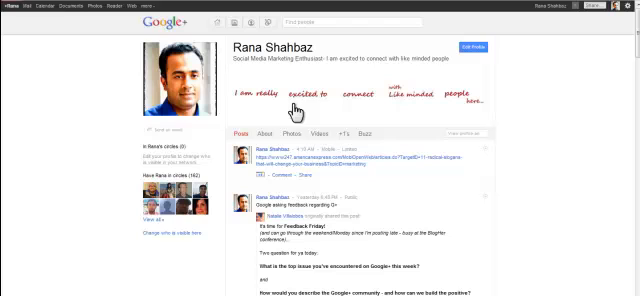
pyautogui.moveTo(440, 120)
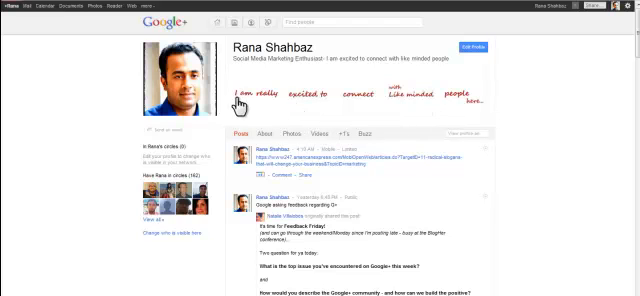
pyautogui.moveTo(557, 151)
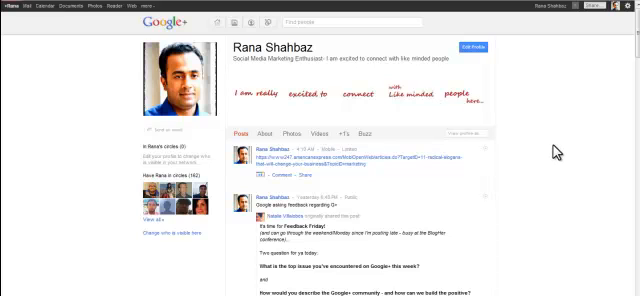
pyautogui.moveTo(432, 112)
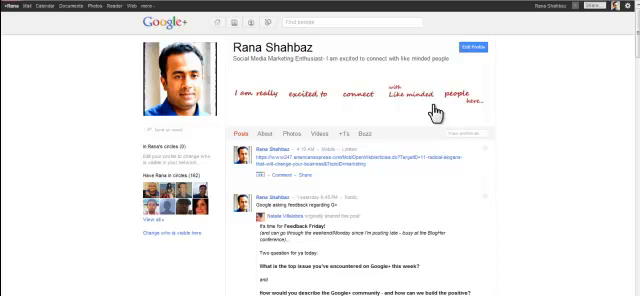
pyautogui.moveTo(296, 97)
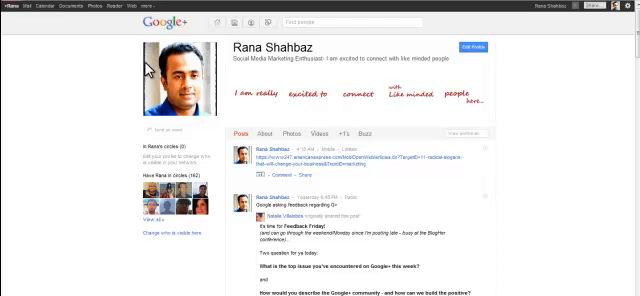
pyautogui.moveTo(92, 6)
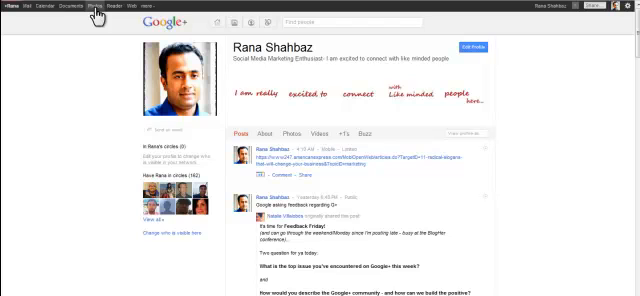
# Open Picasa Web Albums from the Photos link and open the Scrapbook Photos album
pyautogui.click(96, 5)
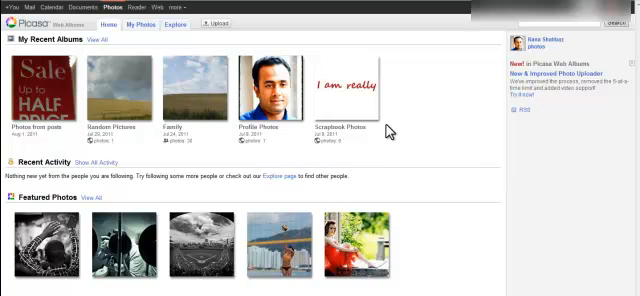
pyautogui.moveTo(345, 120)
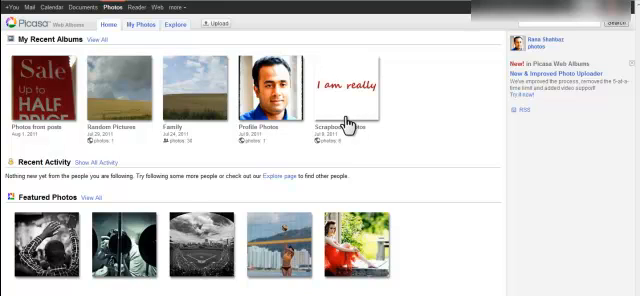
pyautogui.click(345, 90)
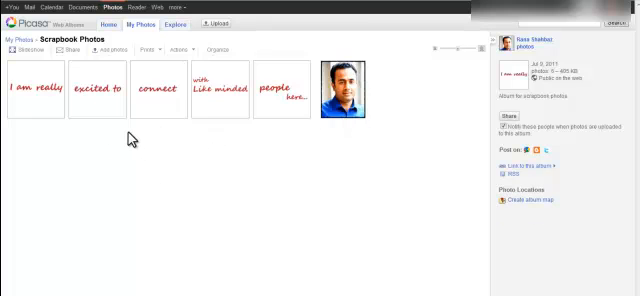
pyautogui.moveTo(135, 133)
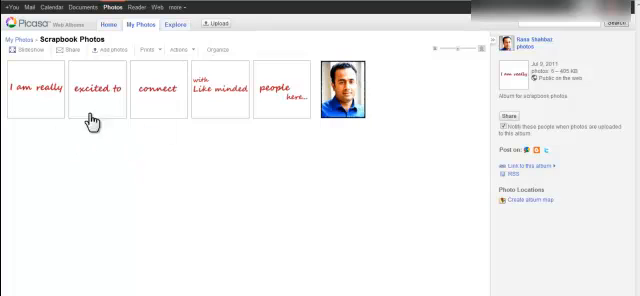
pyautogui.moveTo(219, 144)
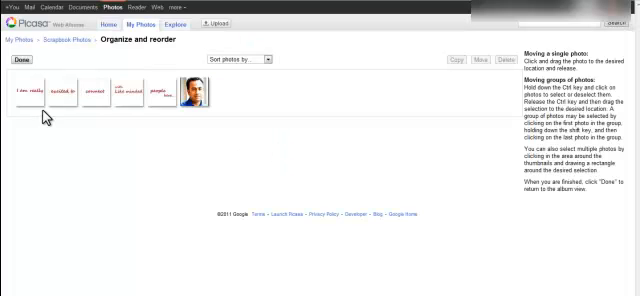
# Select the 'excited to' thumbnail on the reorder page and start dragging it
pyautogui.click(68, 93)
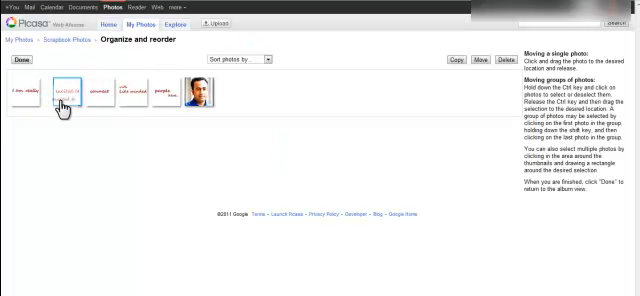
pyautogui.click(75, 92)
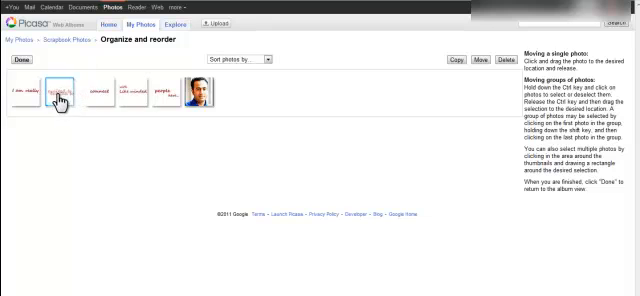